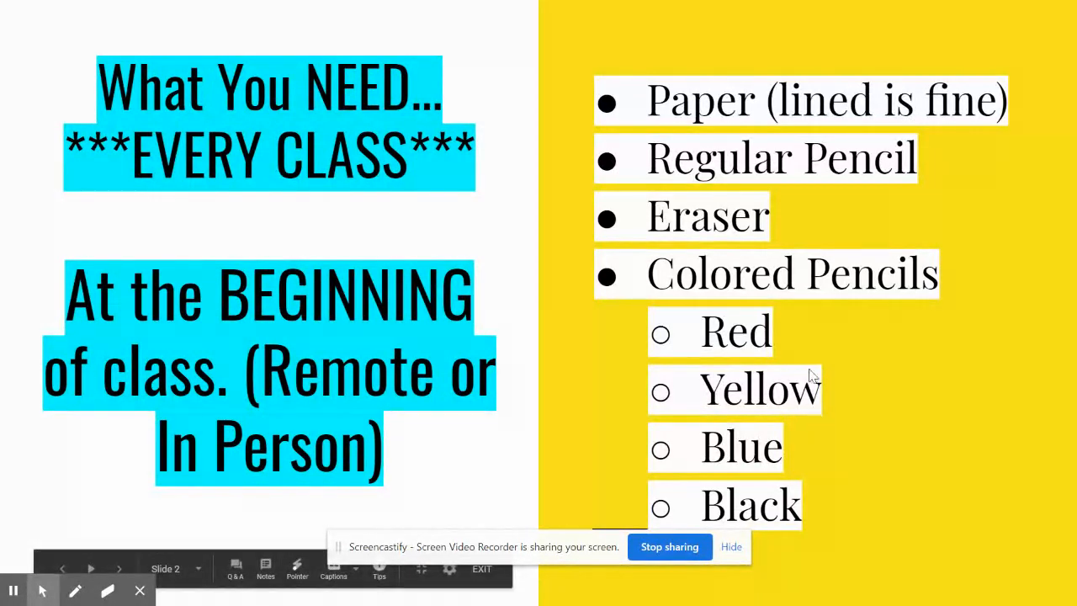
mouse_move(815, 162)
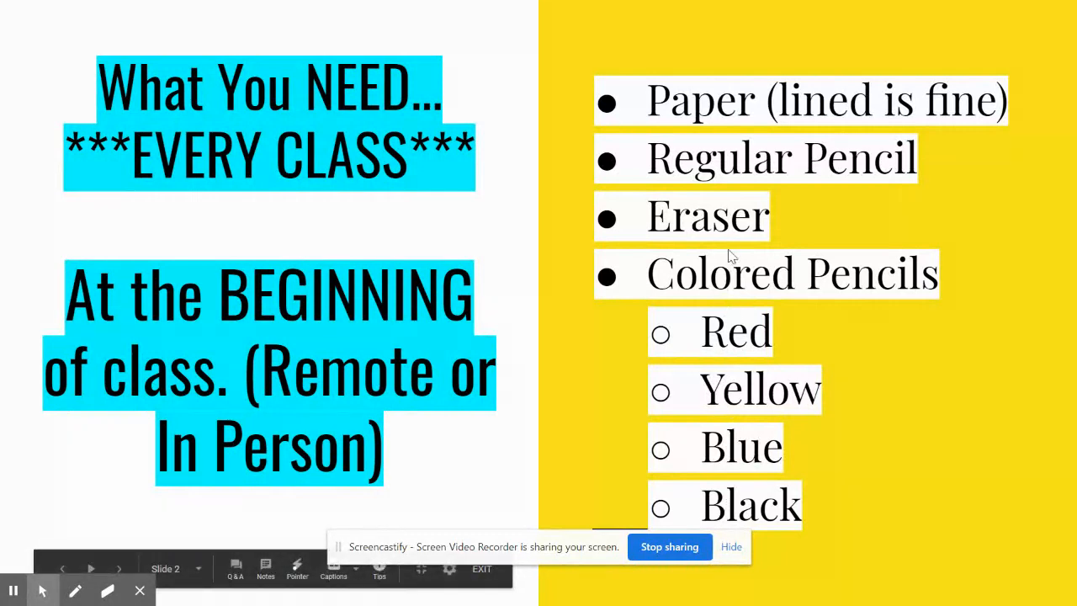
mouse_move(754, 290)
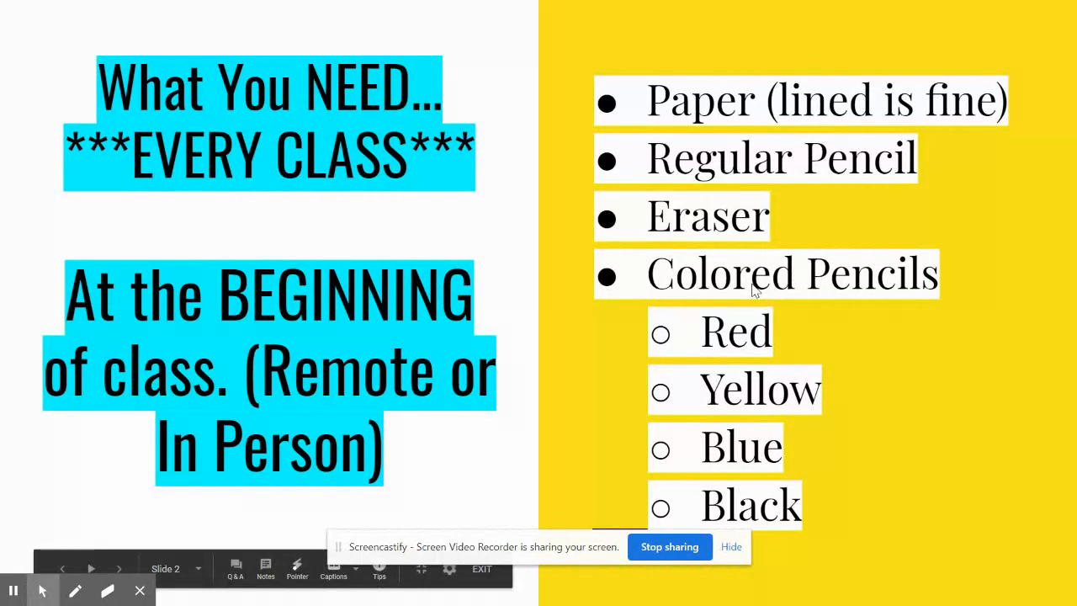